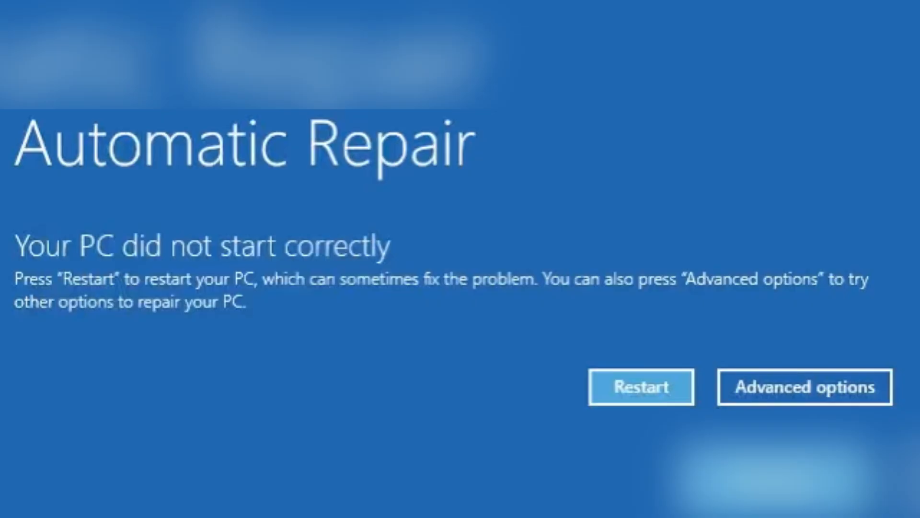
Step: Leave the Automatic Repair notice for the Advanced options menu of recovery tools
{"action": "left_click", "coordinate": [804, 399]}
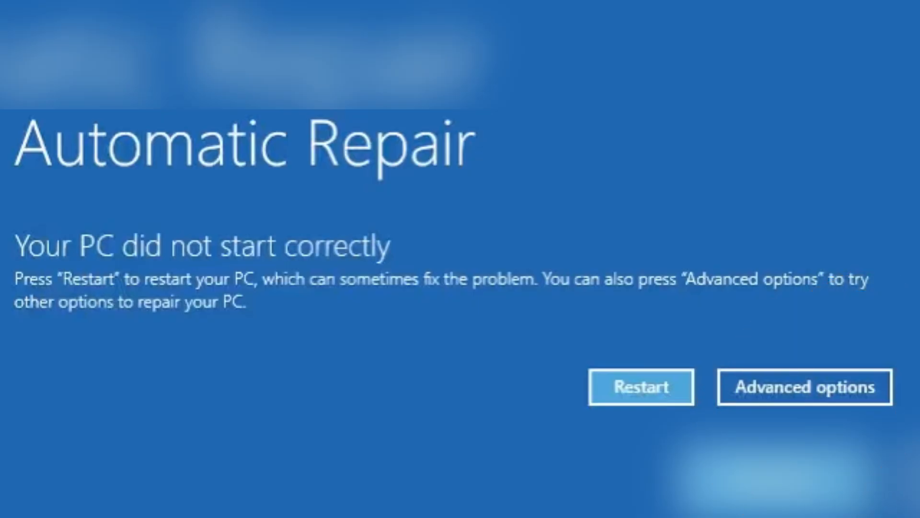
{"action": "left_click", "coordinate": [805, 387]}
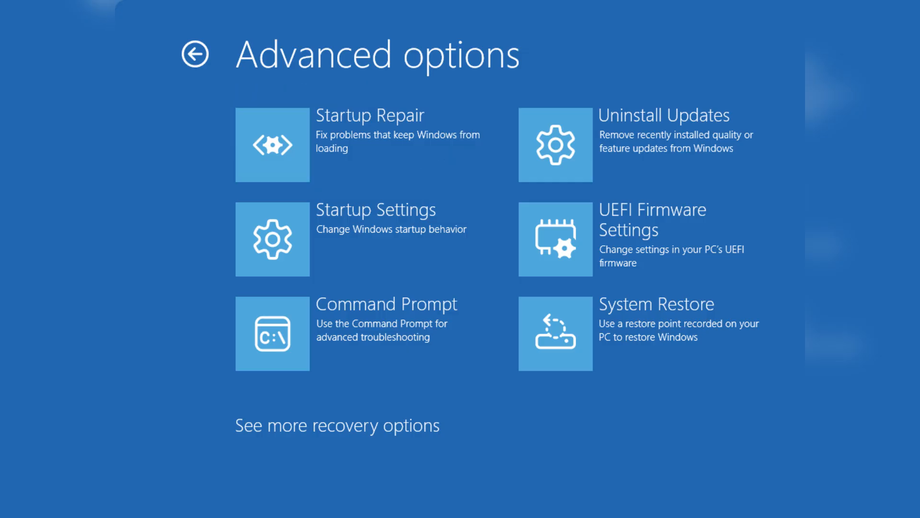
Step: Go back from Advanced options to the 'PC did not start correctly' Automatic Repair notice
{"action": "left_click", "coordinate": [273, 145]}
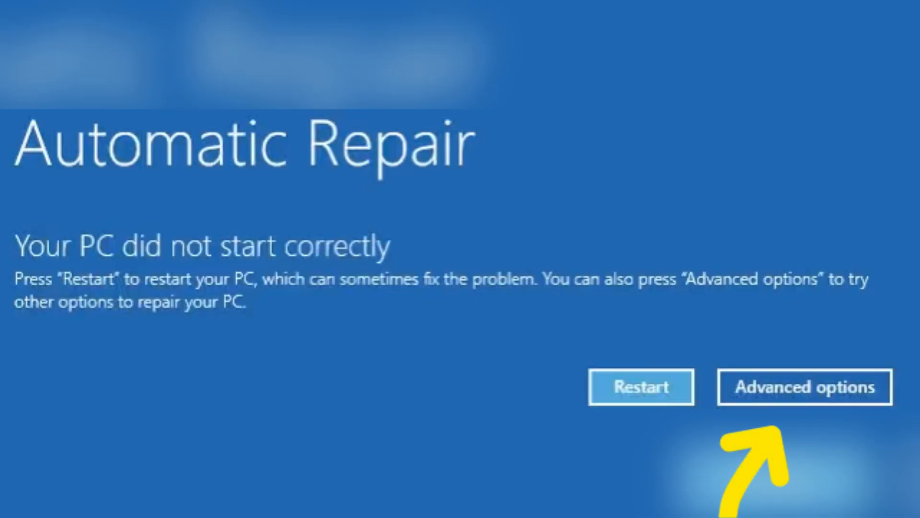
Step: Reopen Advanced options to list Startup Repair, System Restore and Uninstall Updates
{"action": "left_click", "coordinate": [804, 387]}
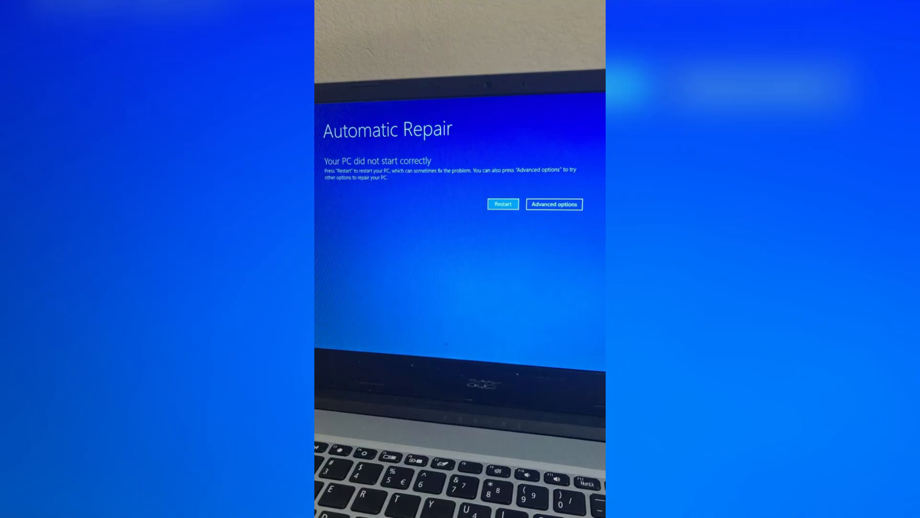
{"action": "left_click", "coordinate": [554, 205]}
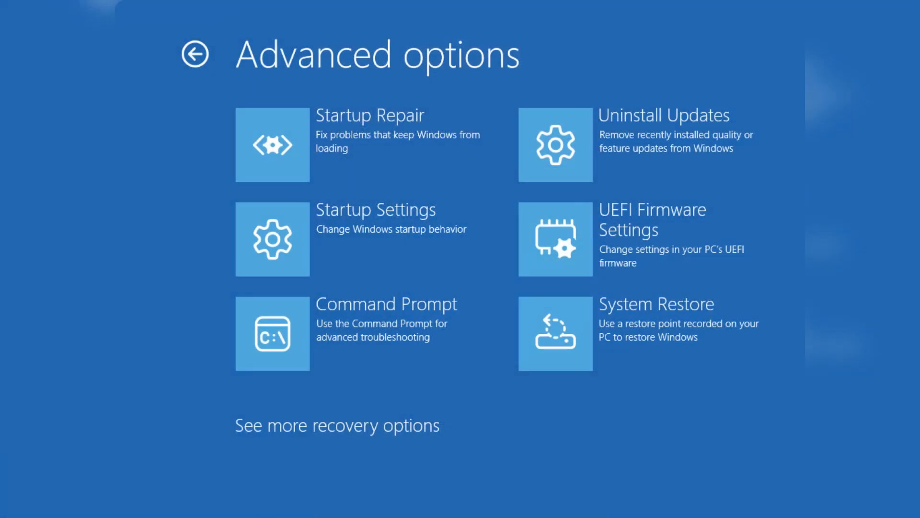